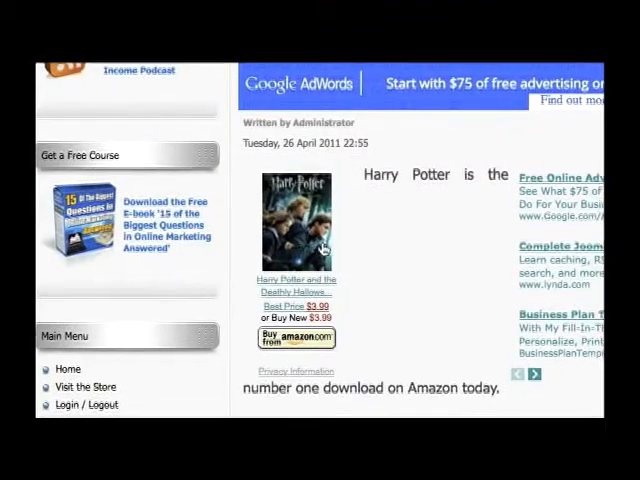
Check the wrapper module's Position list for an iframe position and leave it unchanged
{"action": "scroll", "scroll_direction": "down", "scroll_amount": 3}
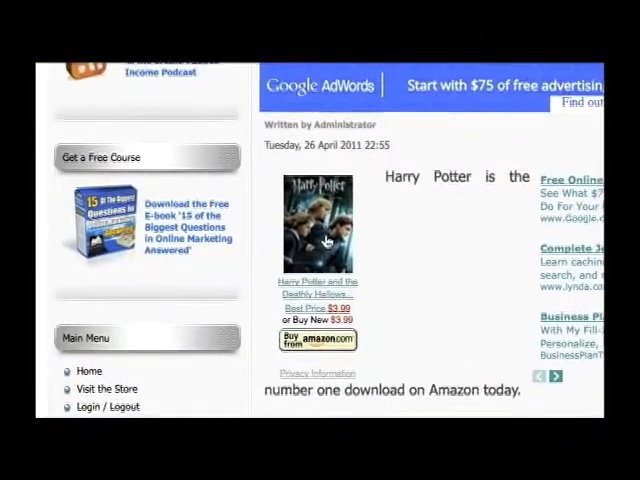
{"action": "scroll", "scroll_direction": "up", "scroll_amount": 3}
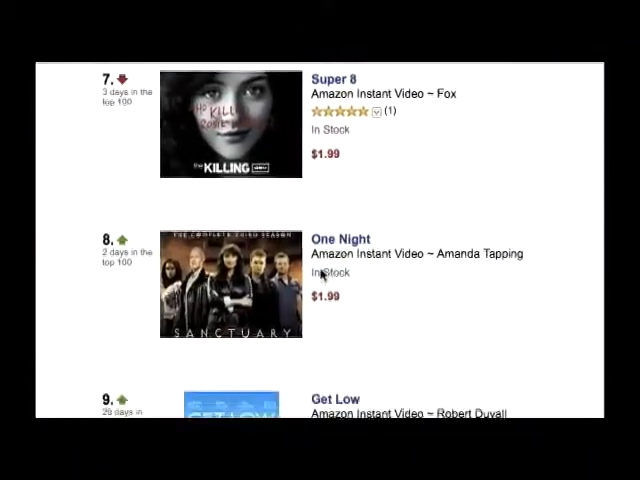
{"action": "scroll", "scroll_direction": "down", "scroll_amount": 3}
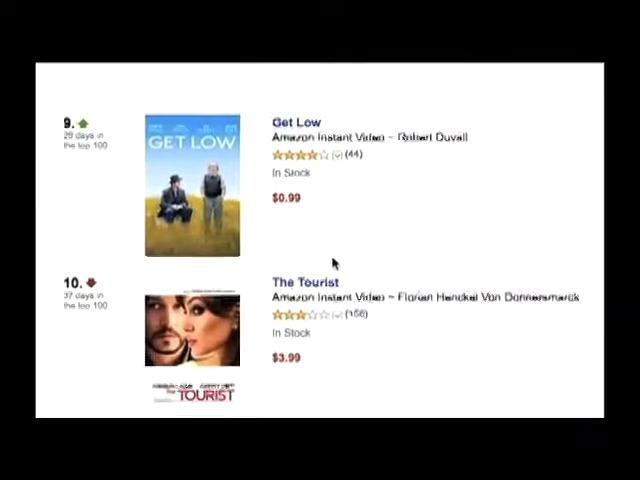
{"action": "scroll", "scroll_direction": "down", "scroll_amount": 3}
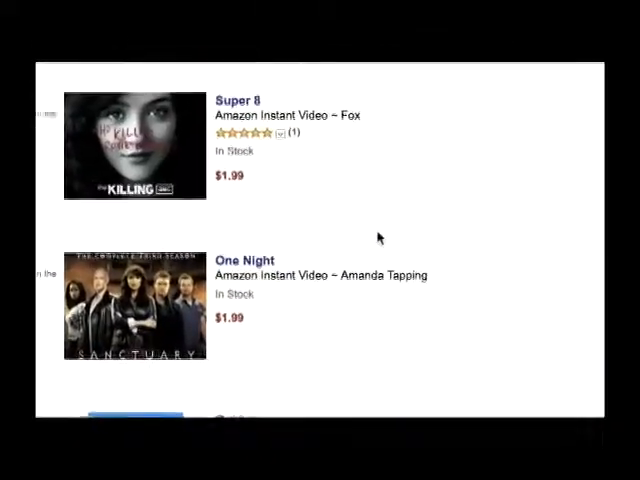
{"action": "left_click", "coordinate": [375, 181]}
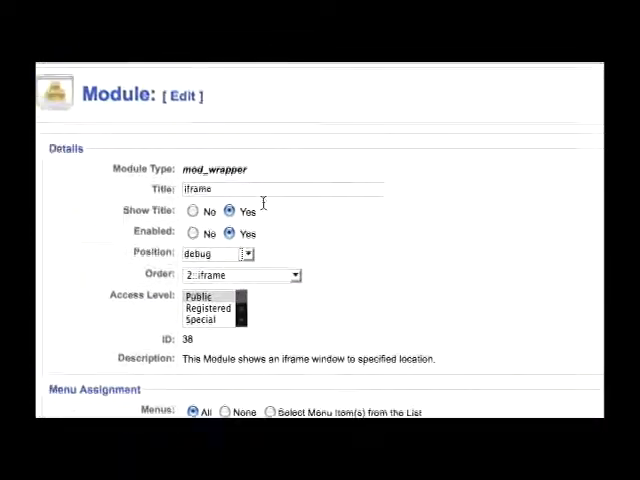
{"action": "left_click", "coordinate": [247, 253]}
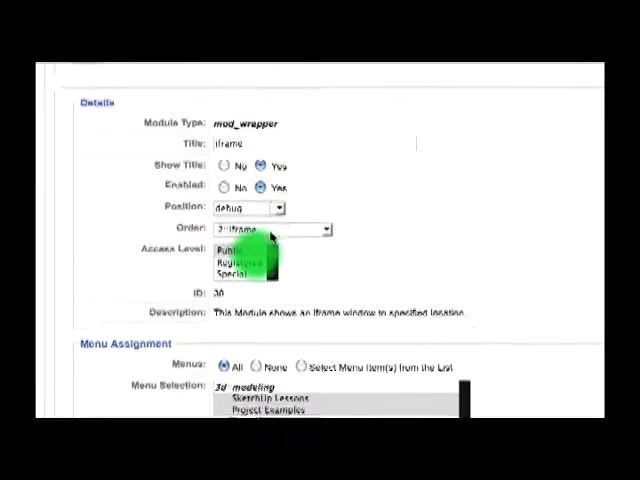
{"action": "left_click", "coordinate": [280, 150]}
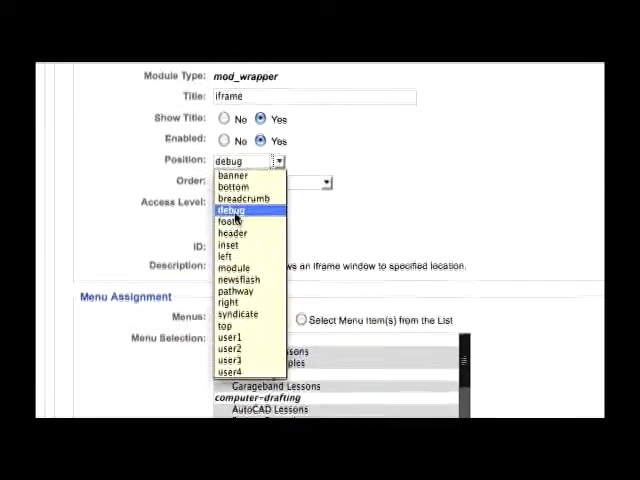
{"action": "left_click", "coordinate": [237, 210]}
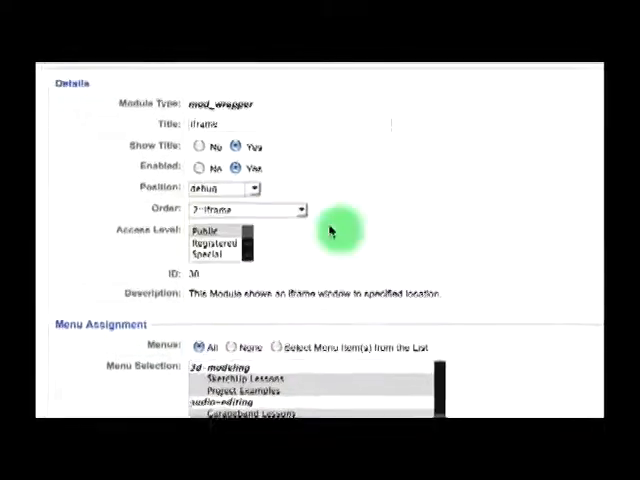
{"action": "scroll", "scroll_direction": "up", "scroll_amount": 3}
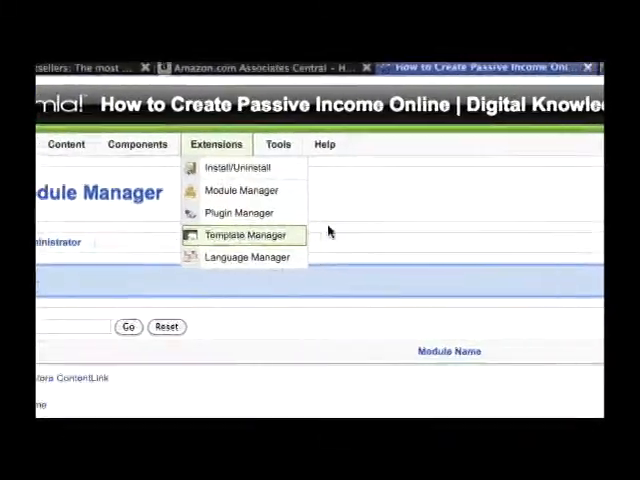
Open Extensions > Template Manager to list the installed site templates
{"action": "left_click", "coordinate": [243, 235]}
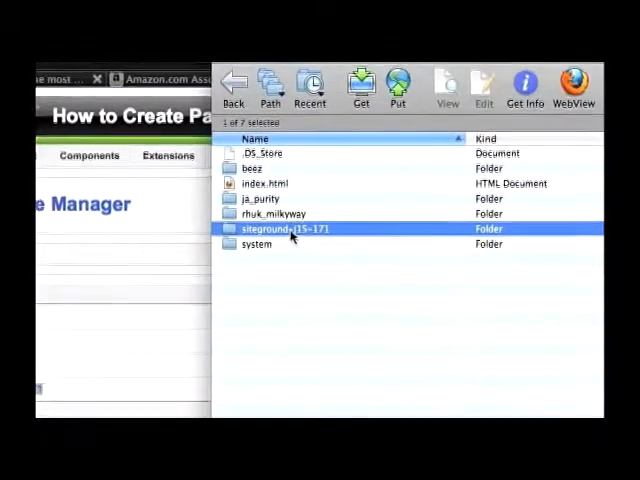
Open the siteground-j15-171 template folder on the server in Fetch
{"action": "double_click", "coordinate": [290, 228]}
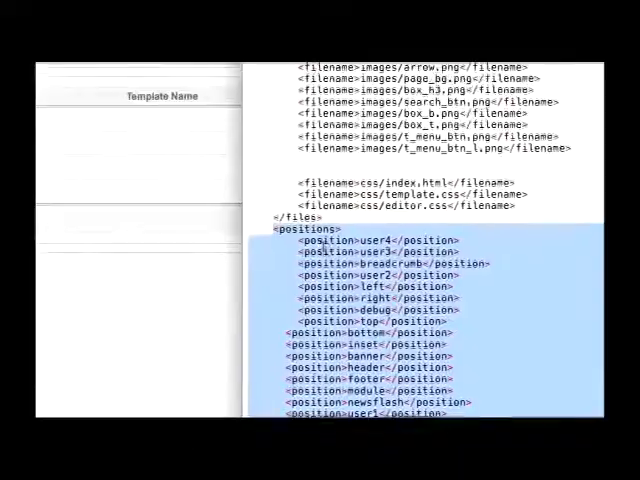
Add a copied user4 position line at the top of the <positions> block
{"action": "scroll", "scroll_direction": "down", "scroll_amount": 3}
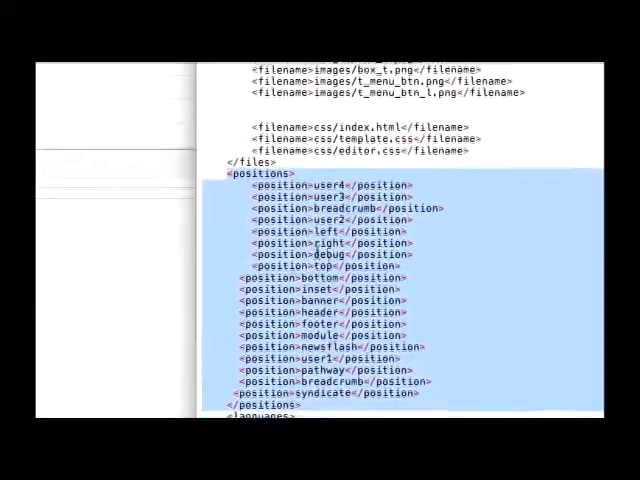
{"action": "scroll", "scroll_direction": "down", "scroll_amount": 3}
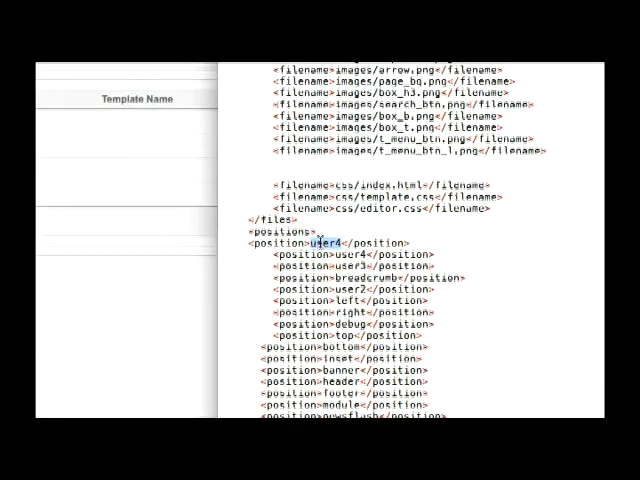
Rename the copied line to 001iframe and add 002iframe through 005iframe below it
{"action": "type", "text": "0411iframe</position>"}
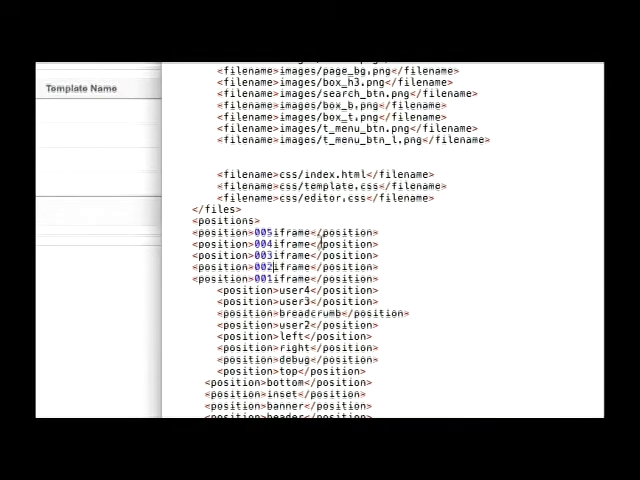
{"action": "scroll", "scroll_direction": "up", "scroll_amount": 3}
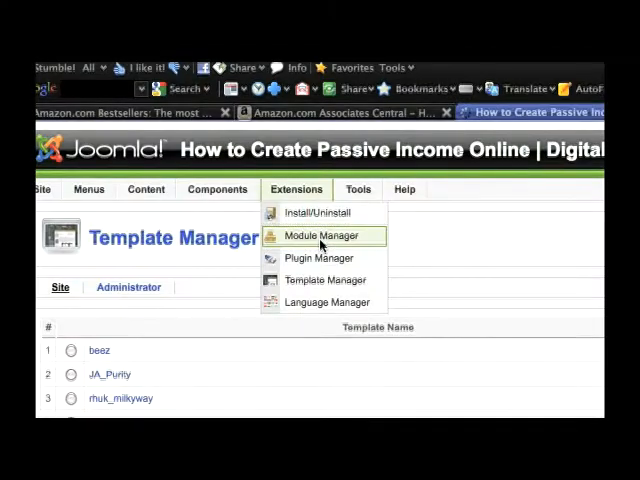
Create a Wrapper module titled 'Joomla for Dummies' in position 001iframe
{"action": "left_click", "coordinate": [320, 235]}
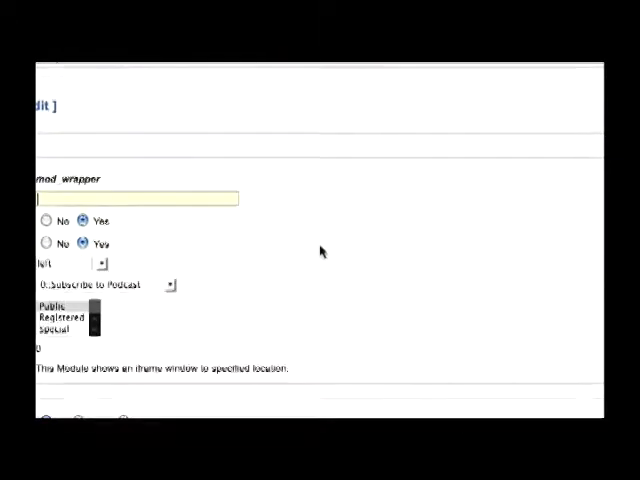
{"action": "type", "text": "iframe?"}
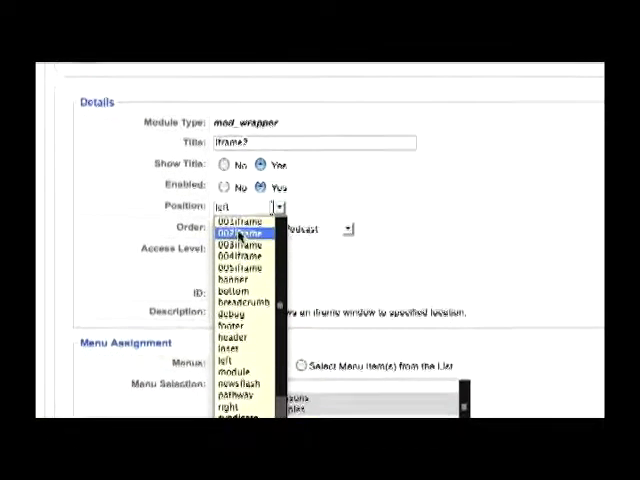
{"action": "left_click", "coordinate": [235, 220]}
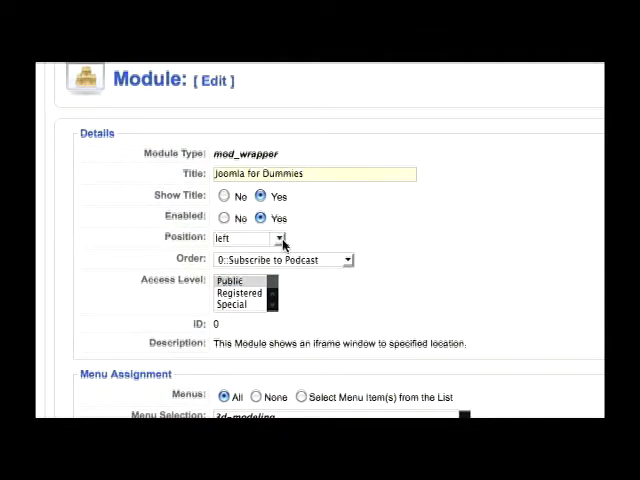
{"action": "left_click", "coordinate": [280, 239]}
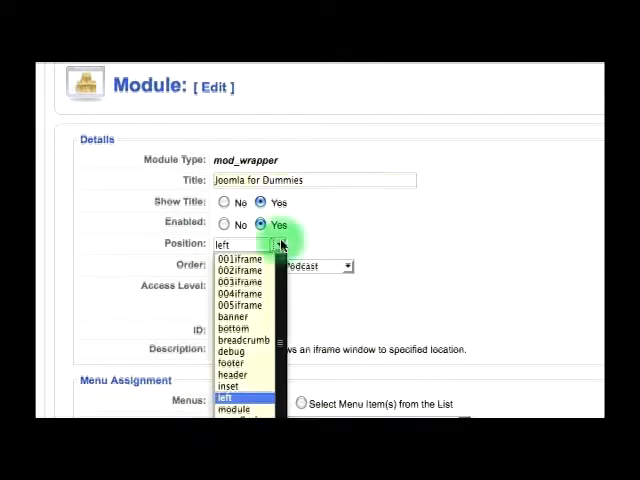
{"action": "left_click", "coordinate": [238, 259]}
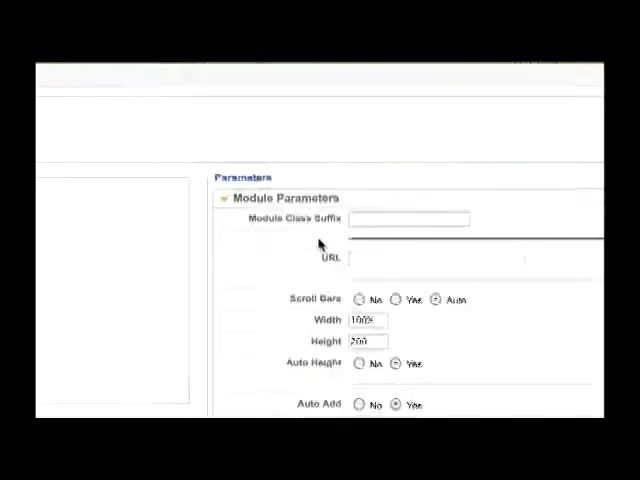
Give the wrapper module the Amazon URL, width 120, height 240, and a target name
{"action": "left_click", "coordinate": [405, 243]}
{"action": "type", "text": "241"}
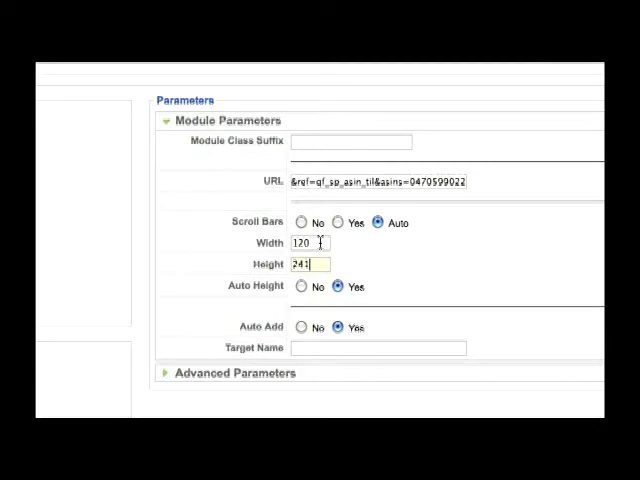
{"action": "type", "text": "240"}
{"action": "left_click", "coordinate": [378, 348]}
{"action": "type", "text": "j"}
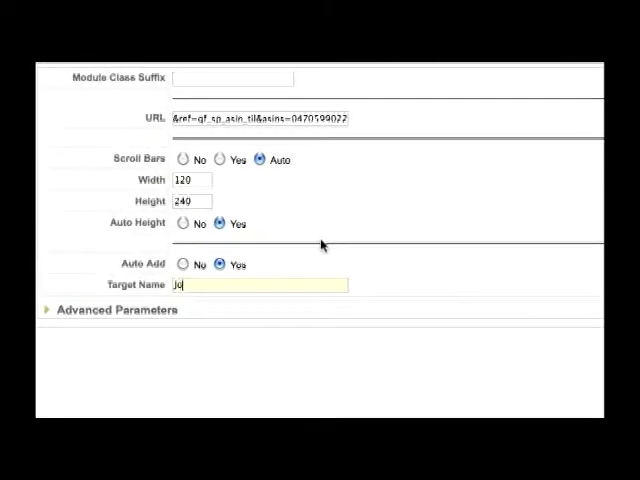
{"action": "type", "text": "omla"}
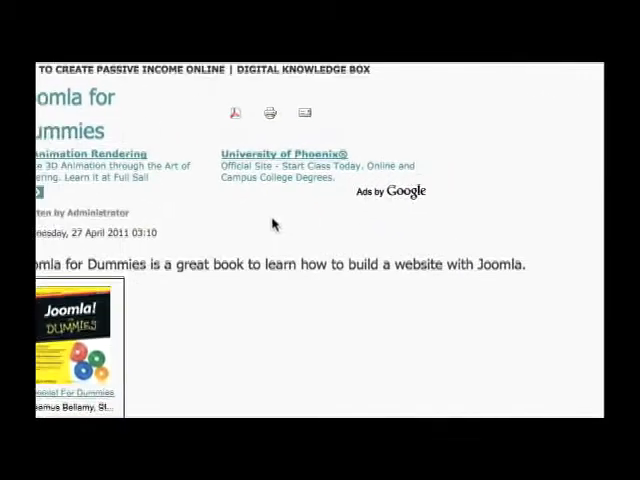
Add {loadposition 001iframe} on a new line after the Joomla for Dummies article text
{"action": "scroll", "scroll_direction": "down", "scroll_amount": 3}
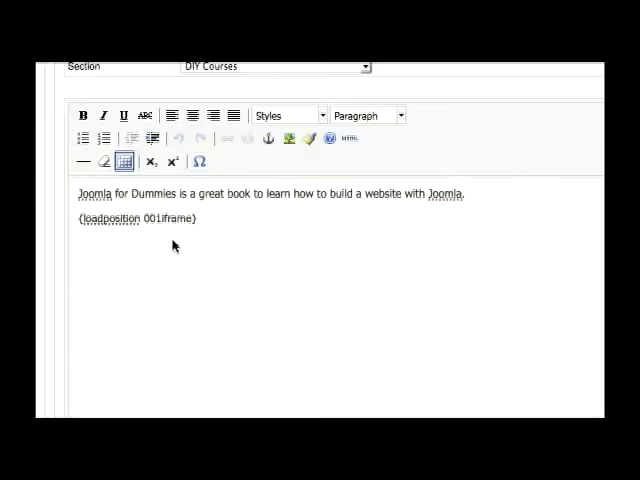
{"action": "left_click", "coordinate": [197, 219]}
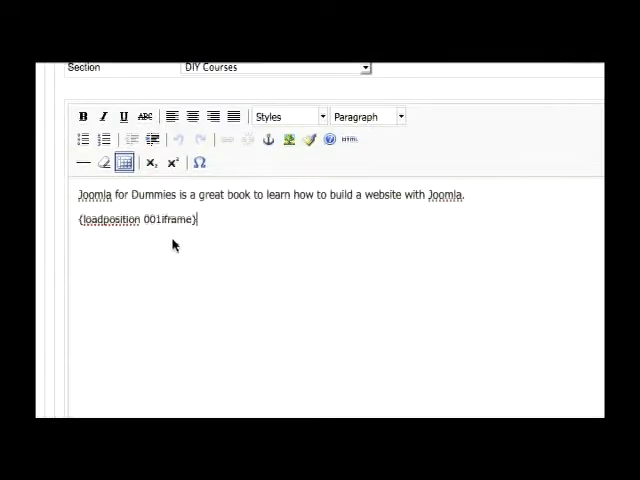